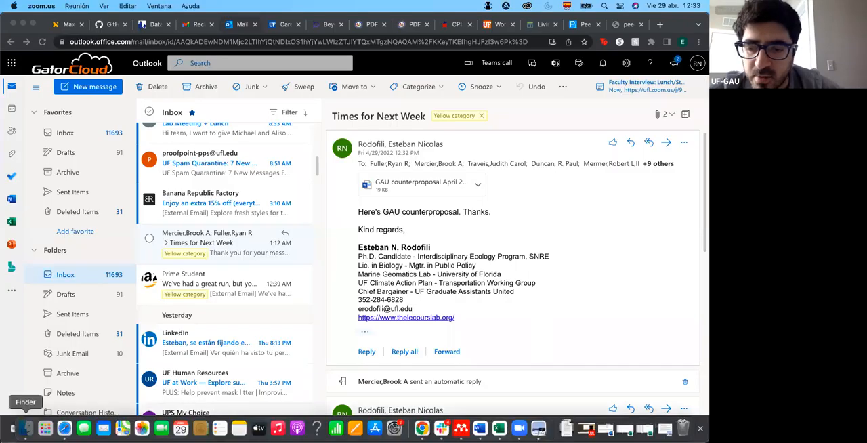
- Open GAU counterproposal April 29 2022.docx from the Proposals folder in Word
left_click(28, 428)
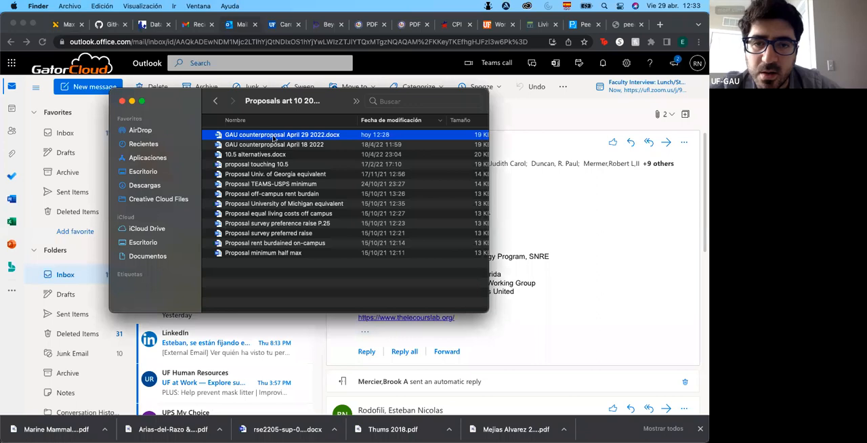
mouse_move(409, 225)
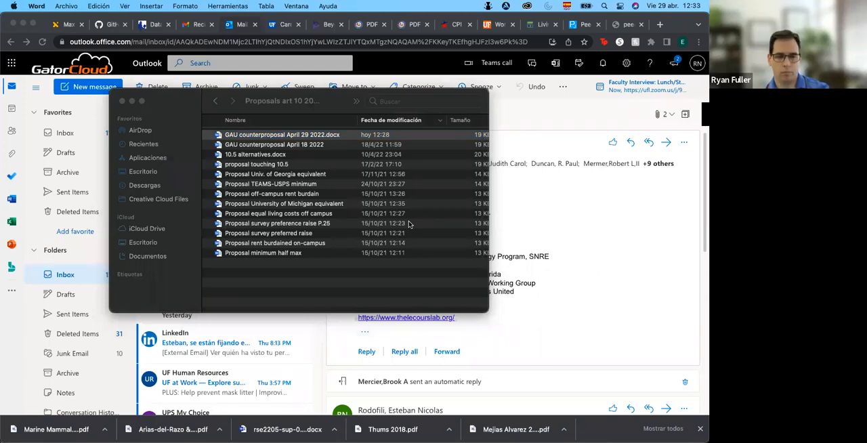
mouse_move(526, 225)
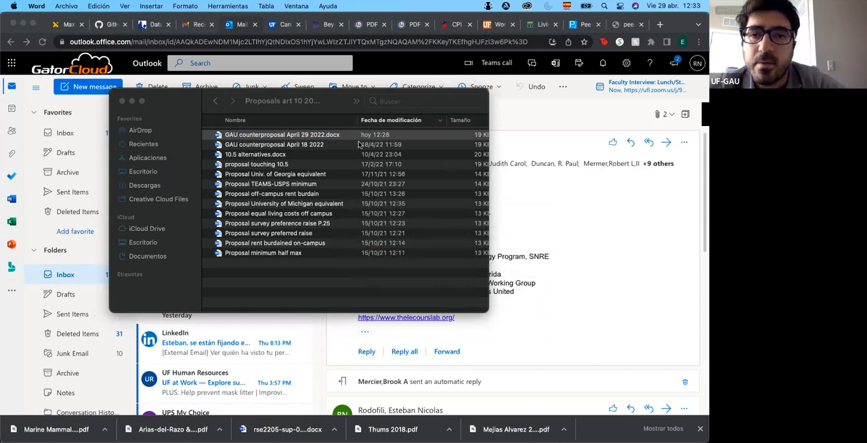
mouse_move(338, 155)
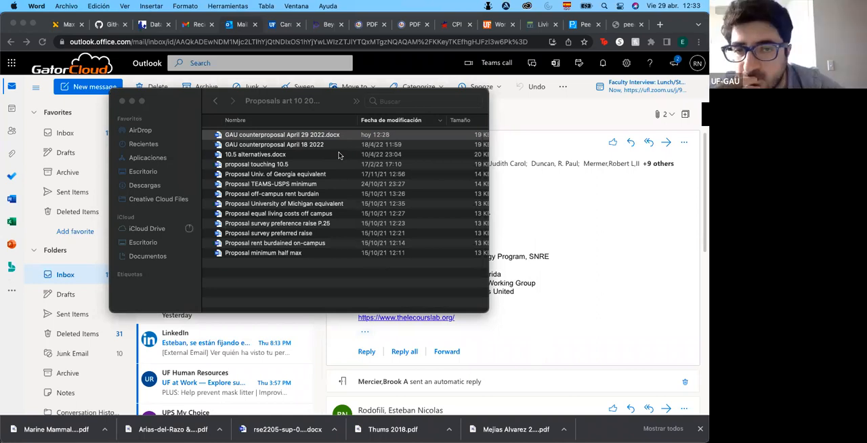
double_click(281, 134)
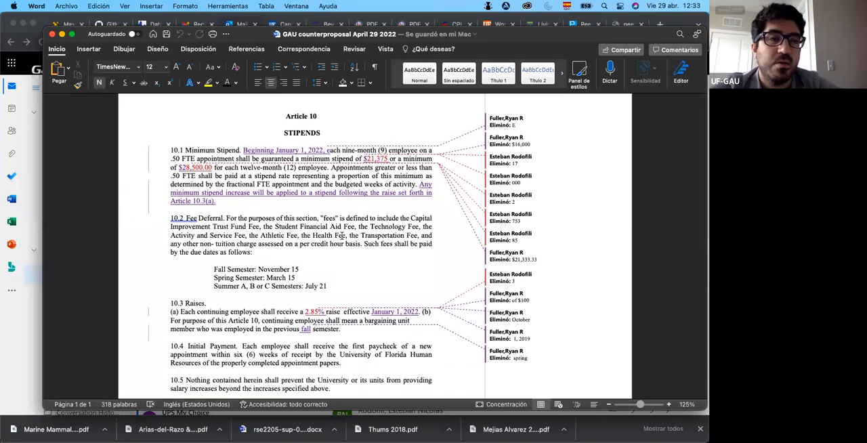
left_click(284, 117)
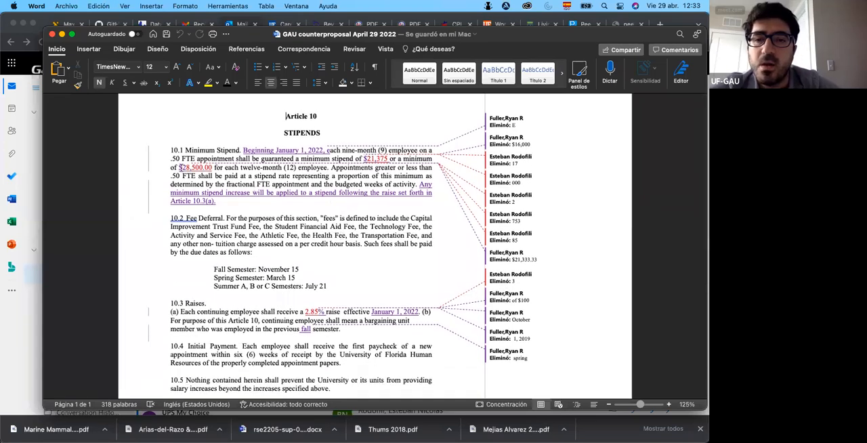
scroll("down", 3)
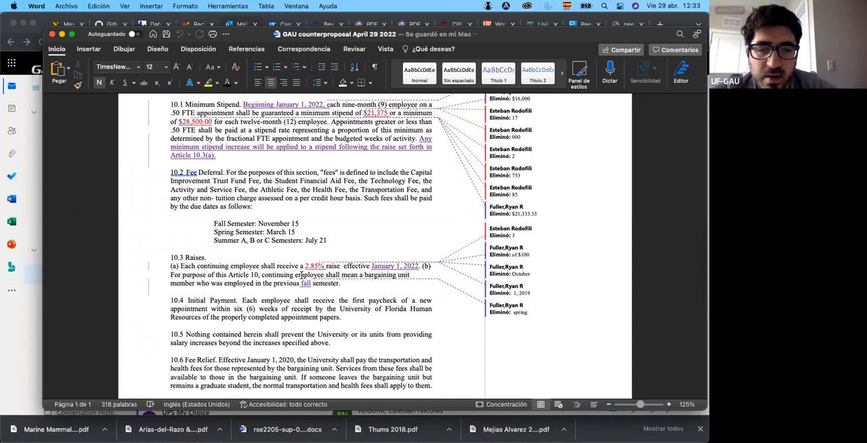
mouse_move(370, 231)
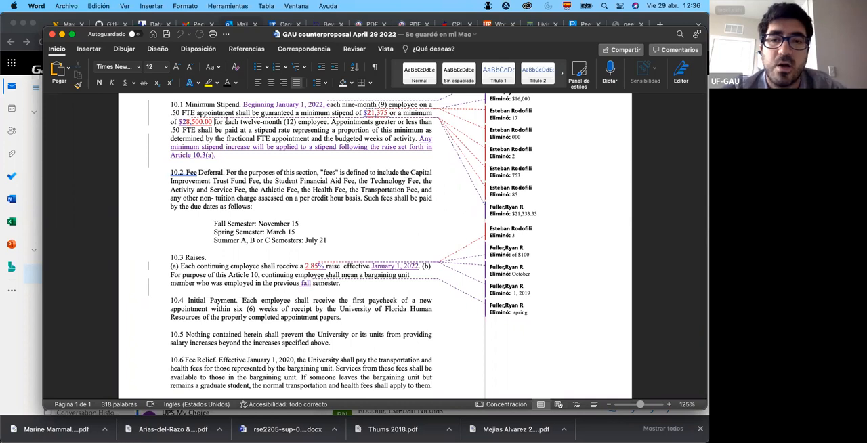
mouse_move(244, 105)
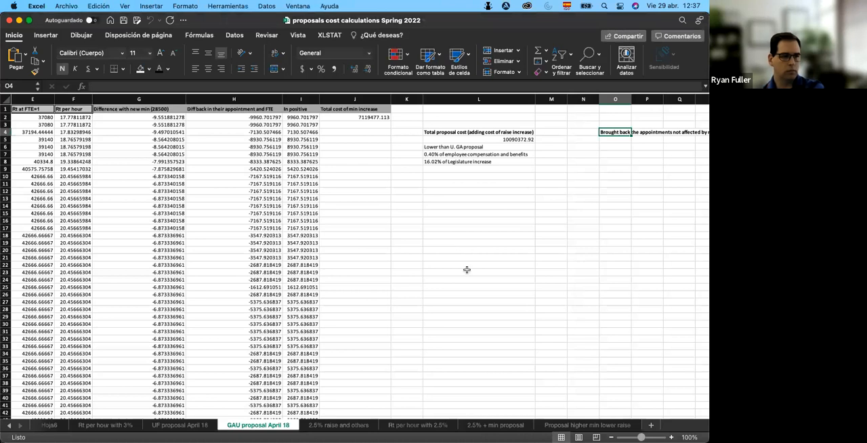
mouse_move(399, 414)
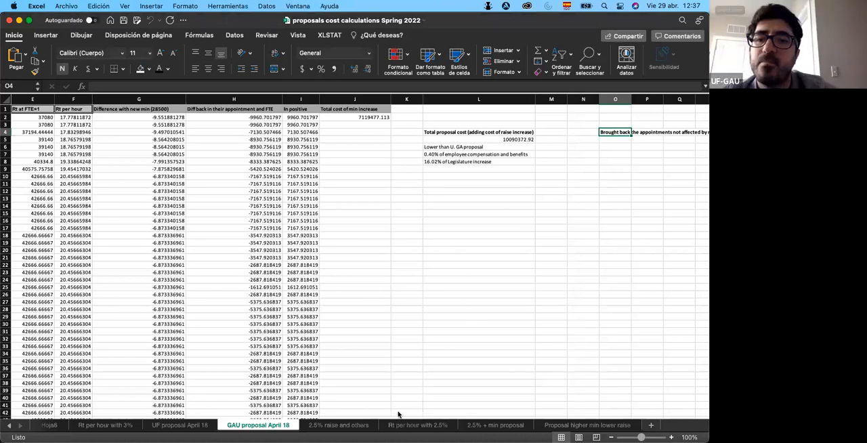
mouse_move(528, 352)
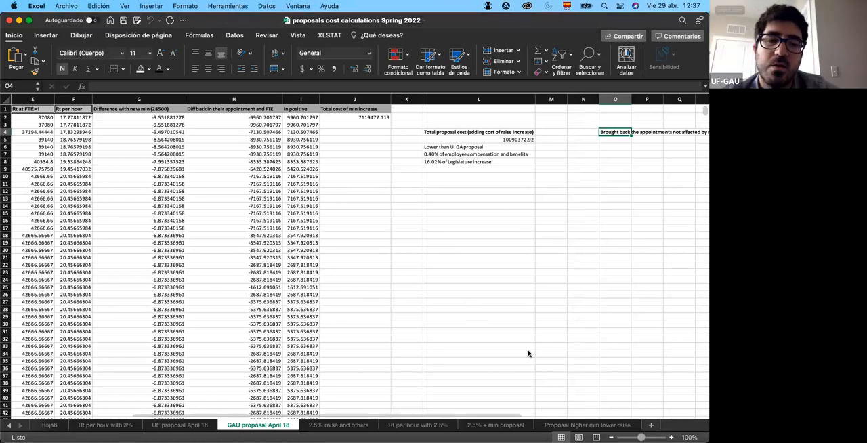
mouse_move(499, 374)
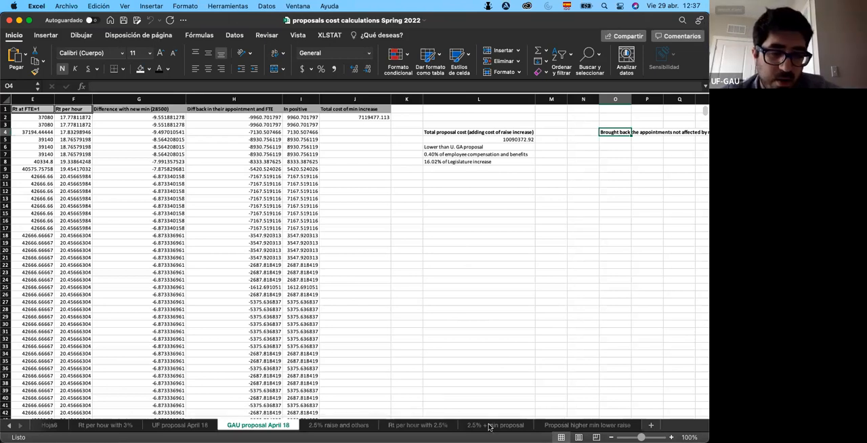
- View the 2.5% + min proposal sheet, then return to the GAU proposal April 18 sheet
left_click(496, 425)
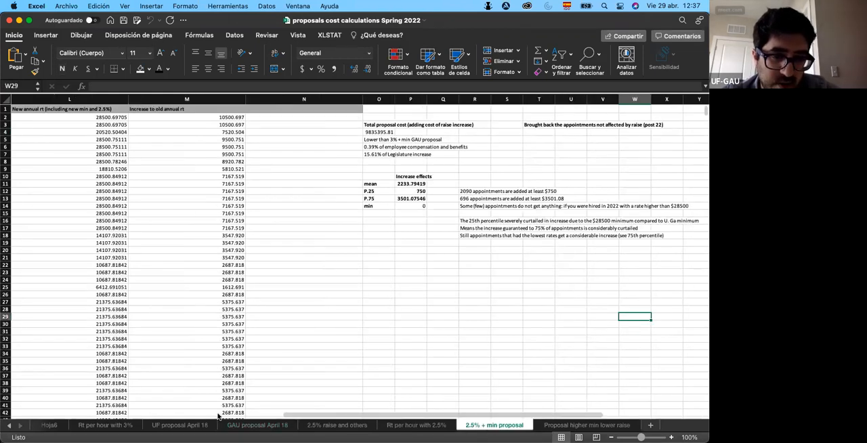
left_click(258, 425)
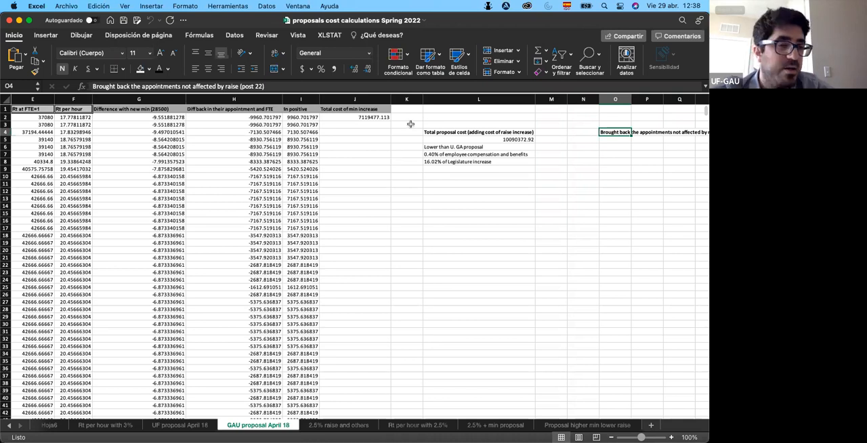
mouse_move(451, 144)
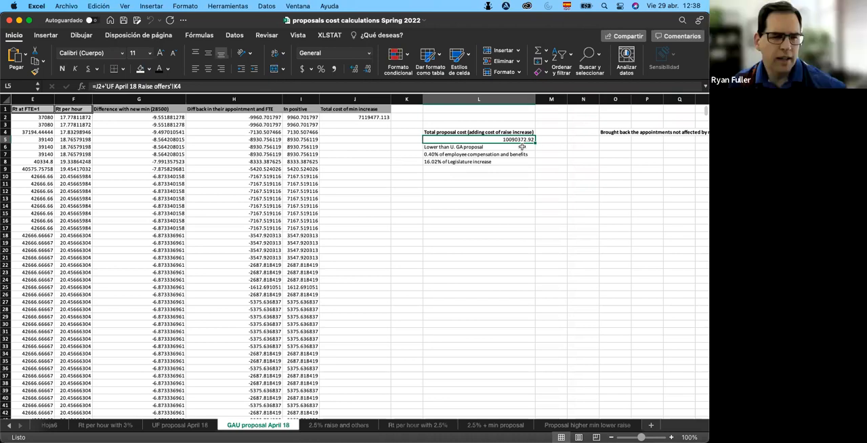
mouse_move(504, 224)
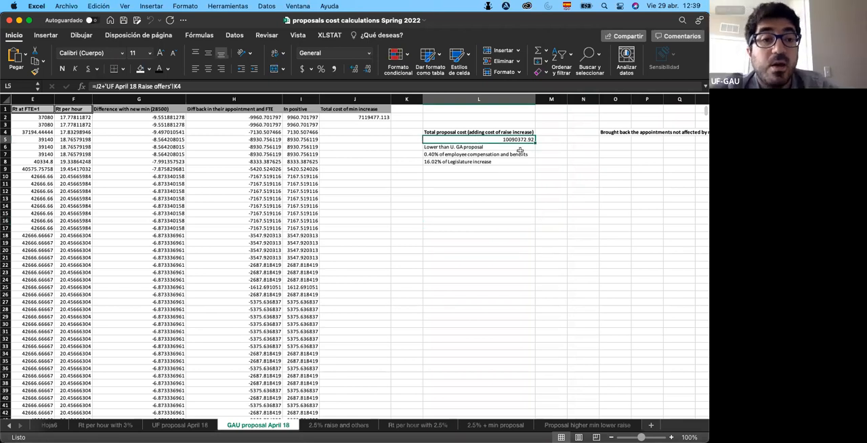
mouse_move(520, 201)
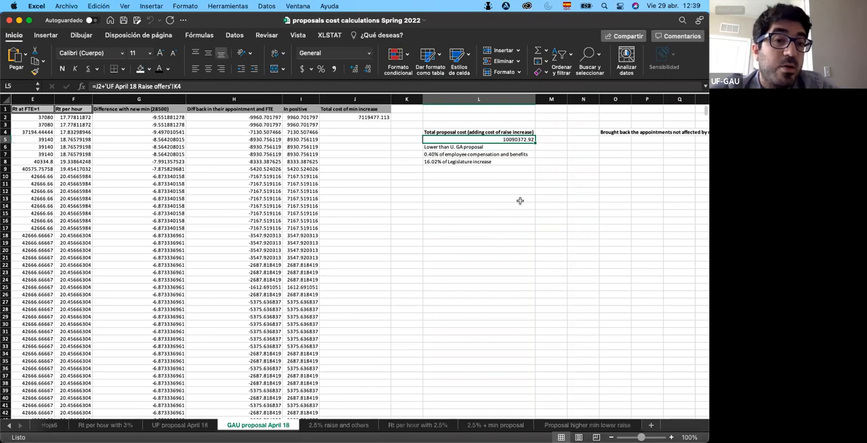
mouse_move(499, 179)
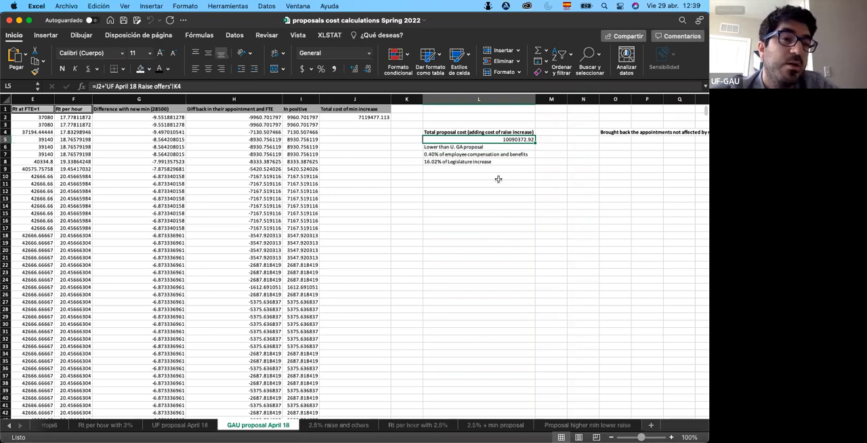
mouse_move(550, 218)
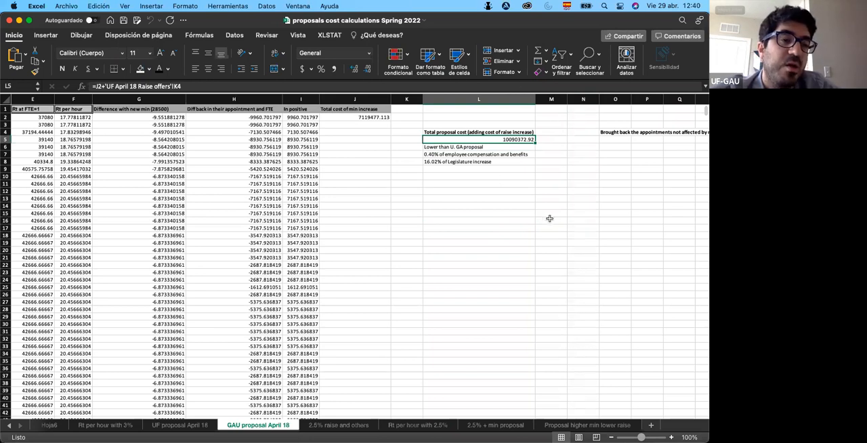
mouse_move(481, 162)
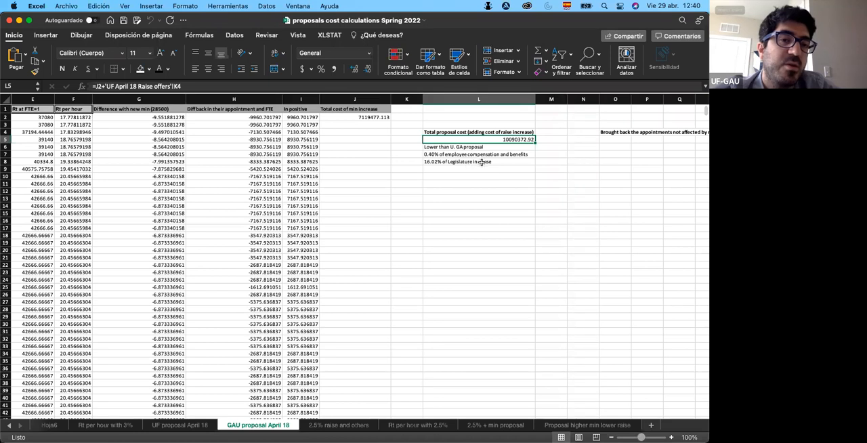
mouse_move(523, 176)
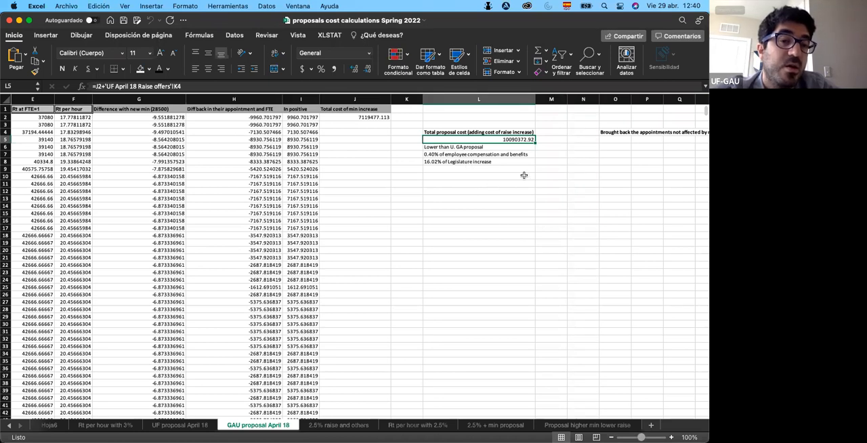
left_click(479, 198)
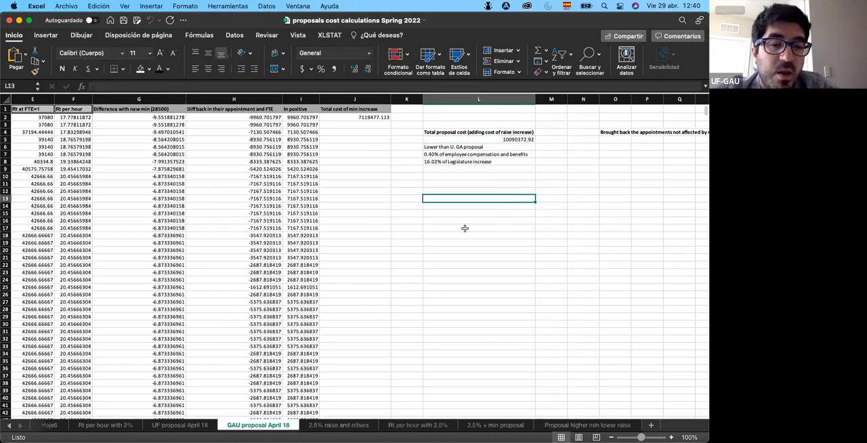
scroll("left", 3)
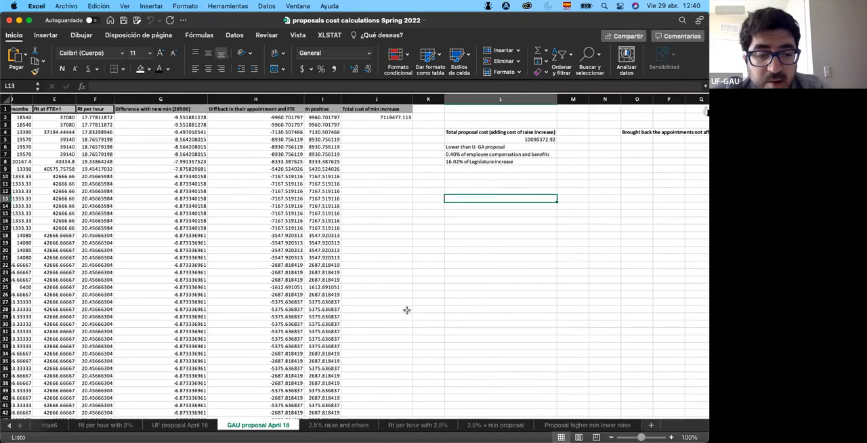
mouse_move(453, 385)
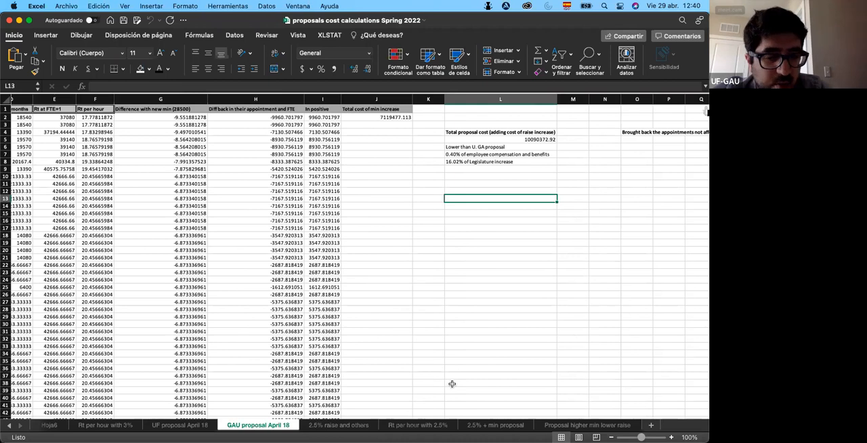
mouse_move(483, 393)
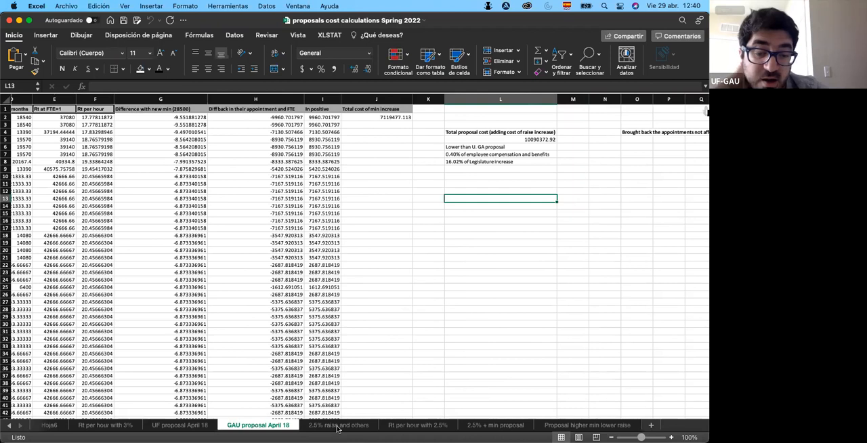
mouse_move(451, 404)
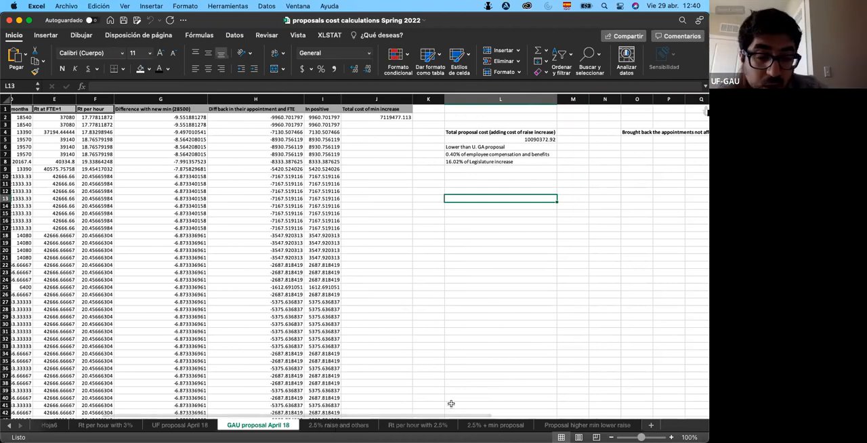
mouse_move(399, 434)
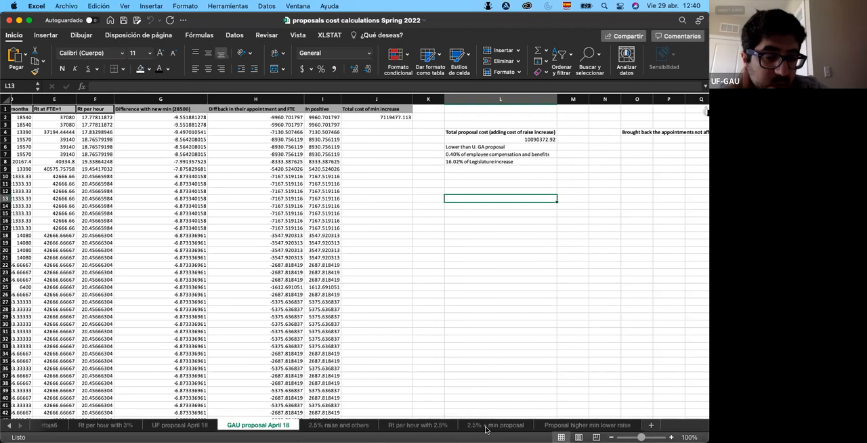
- Show the 2.5% + min proposal sheet and its total proposal cost formula cell
left_click(496, 426)
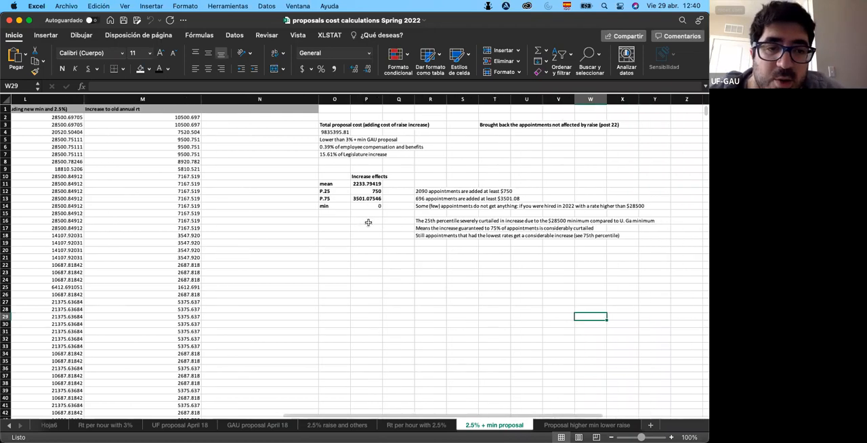
scroll("left", 3)
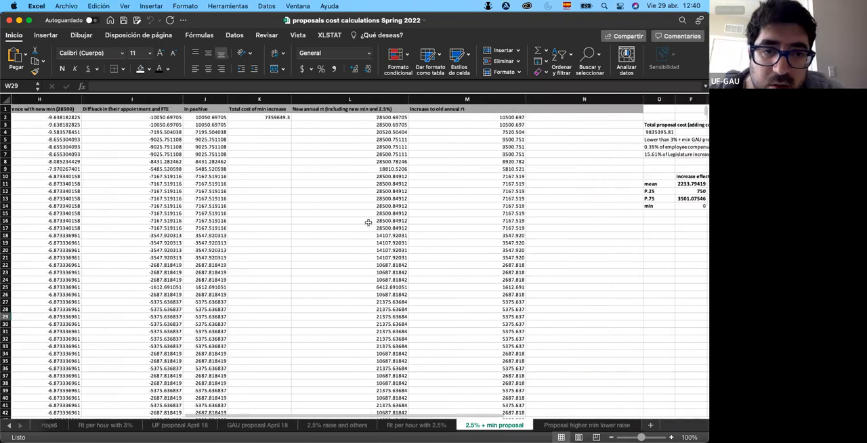
scroll("right", 3)
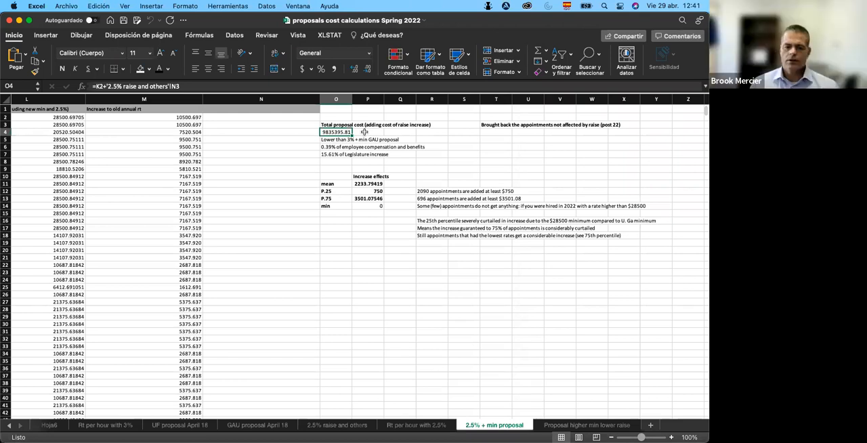
mouse_move(334, 264)
type("=O4")
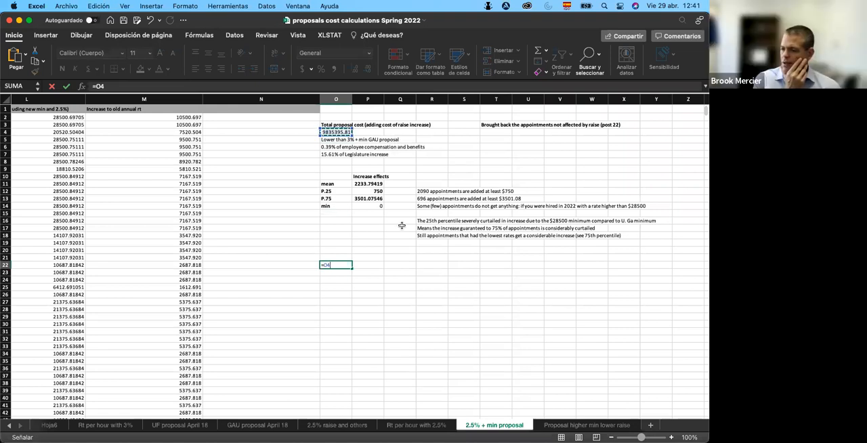
- Enter =O4*1.1 in O22, the total proposal cost scaled by the current fringe factor
type("*")
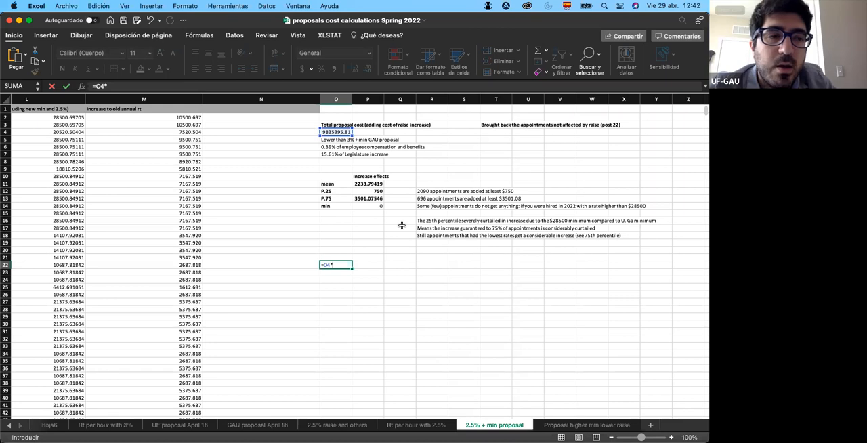
type("1")
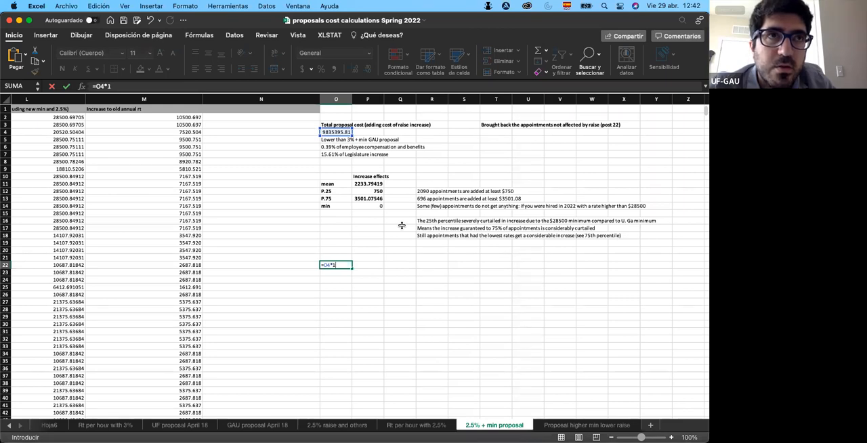
type(".")
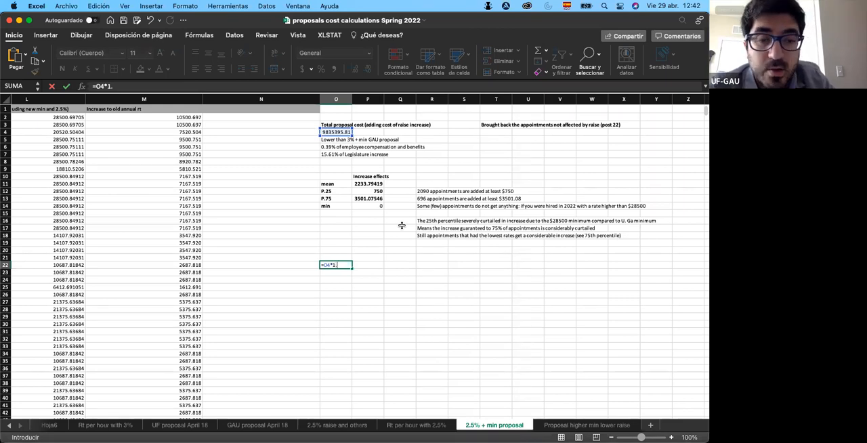
key("Backspace")
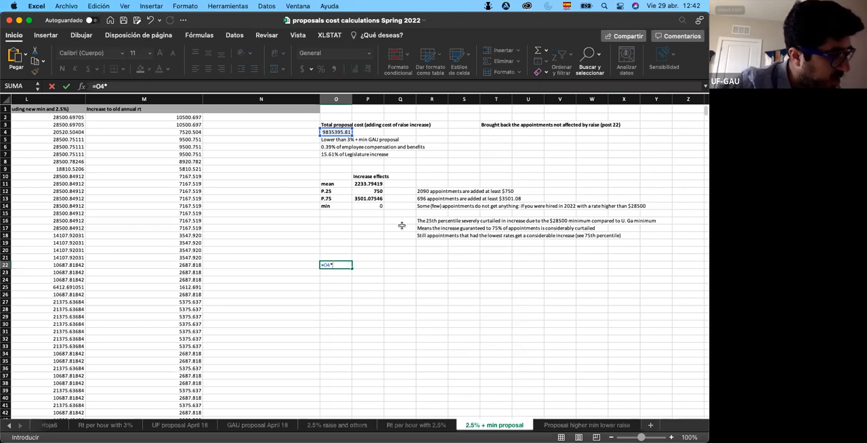
type("1.1")
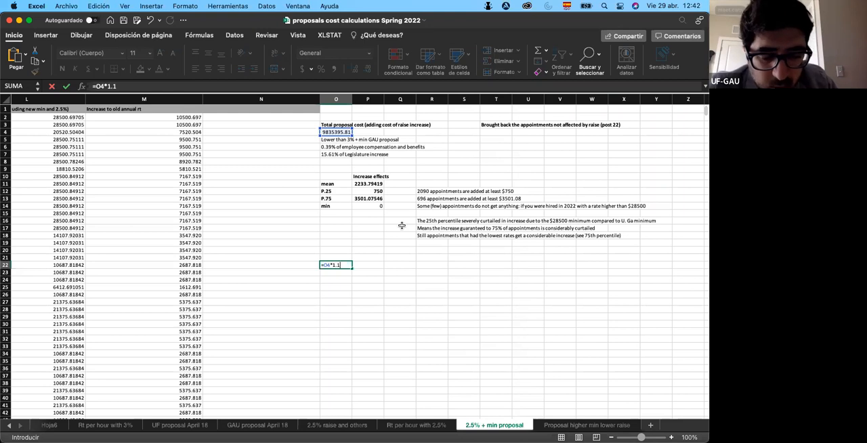
key("Return")
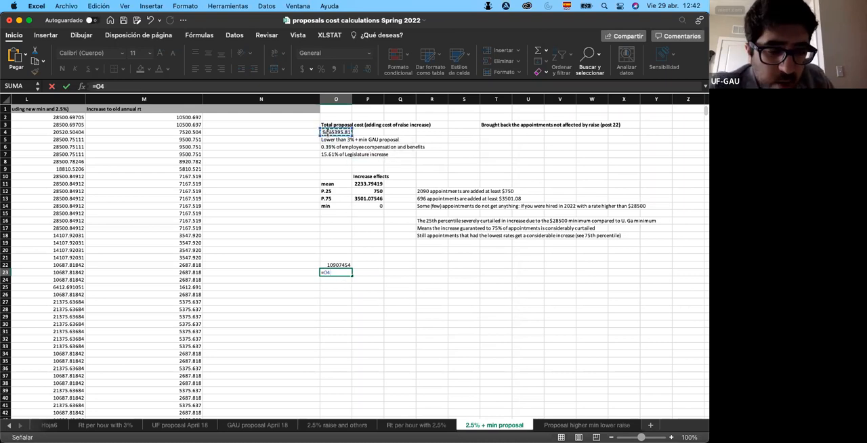
- Enter =O4*1.12 in O23, the total scaled by the future fringe factor
type("*")
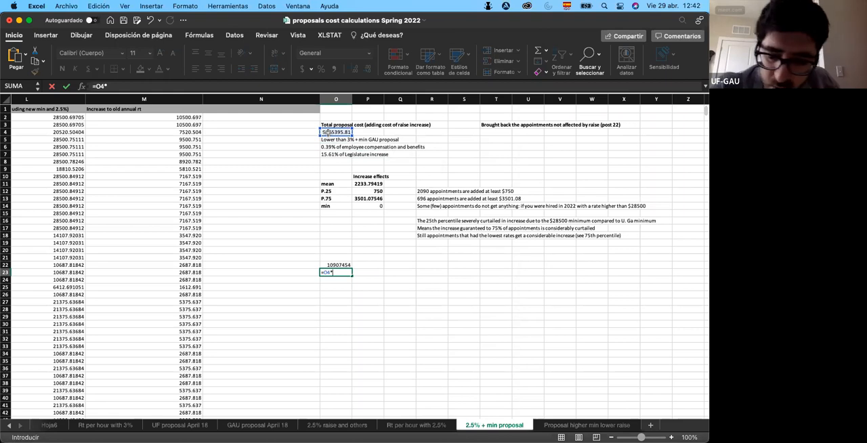
type("1.12")
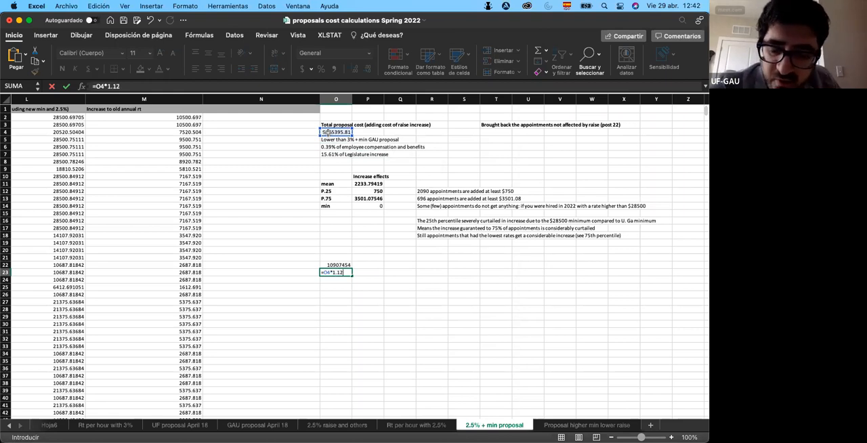
key("Return")
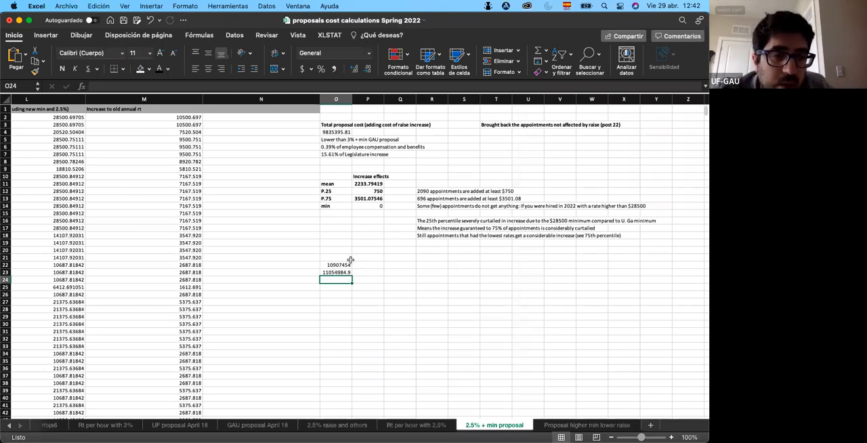
left_click(336, 266)
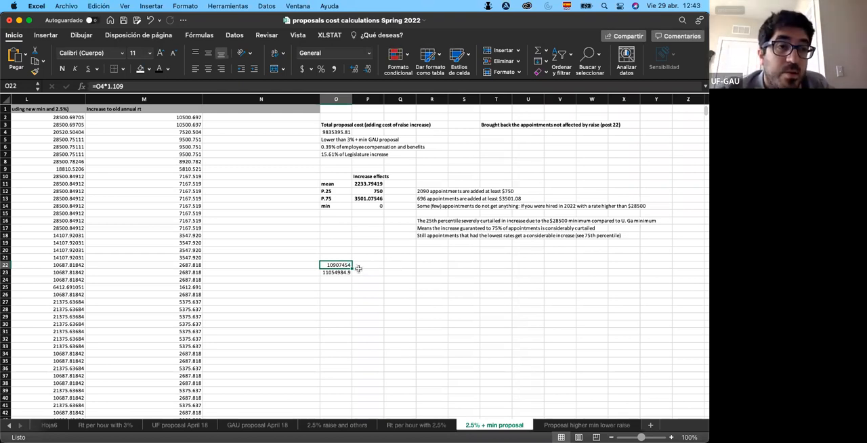
mouse_move(434, 293)
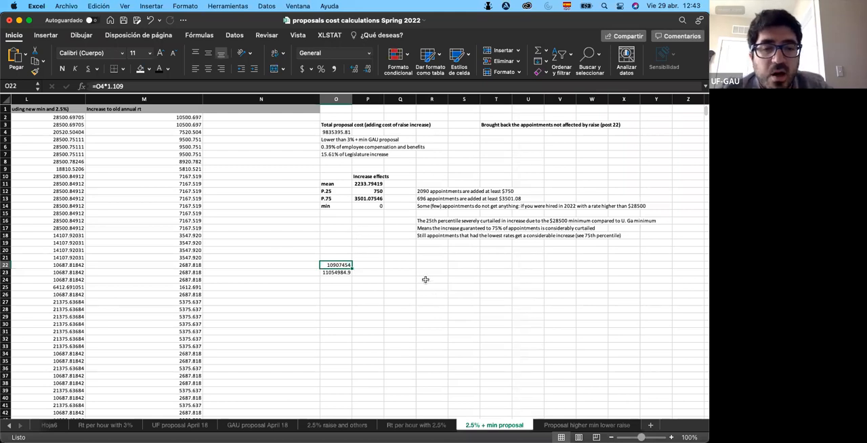
left_click(400, 286)
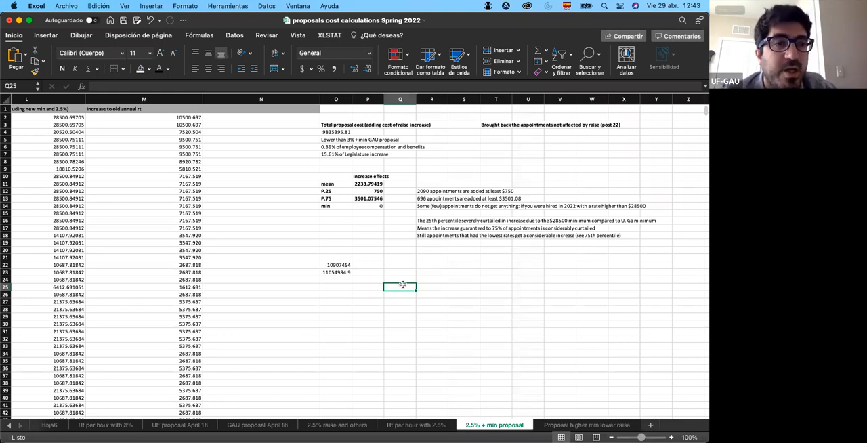
mouse_move(462, 289)
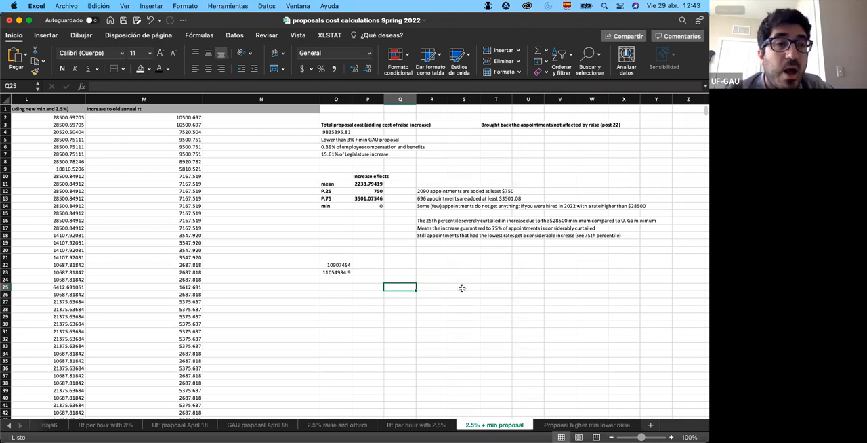
mouse_move(464, 282)
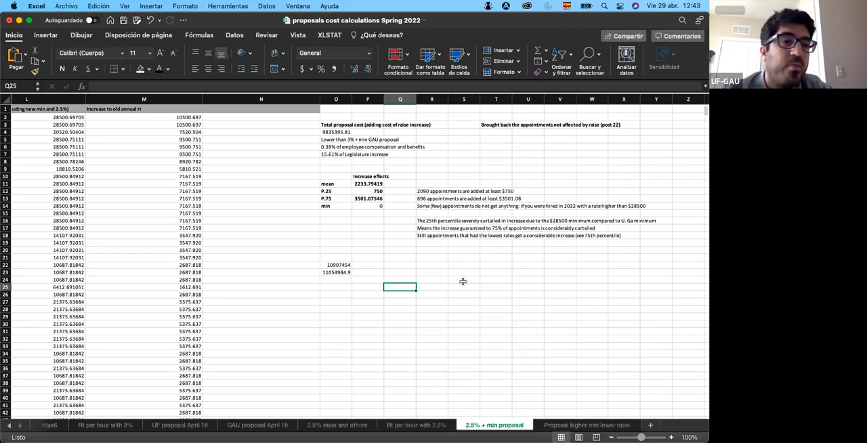
mouse_move(456, 268)
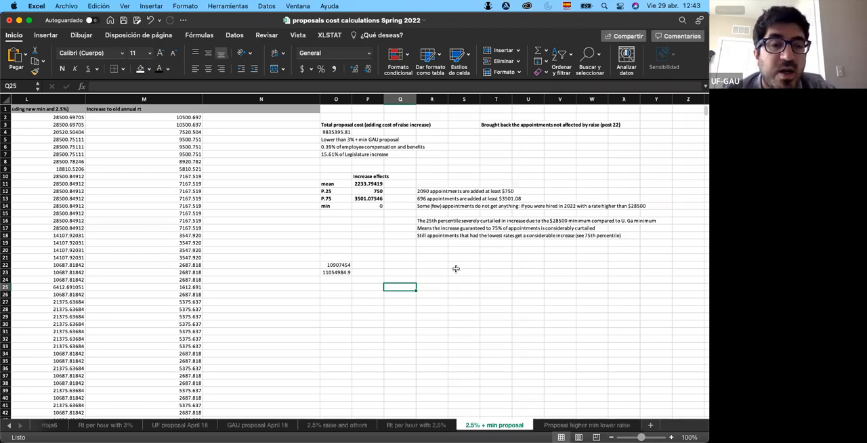
- Enter the scratch value 102 in empty cell S23 beside the adjusted totals
left_click(463, 272)
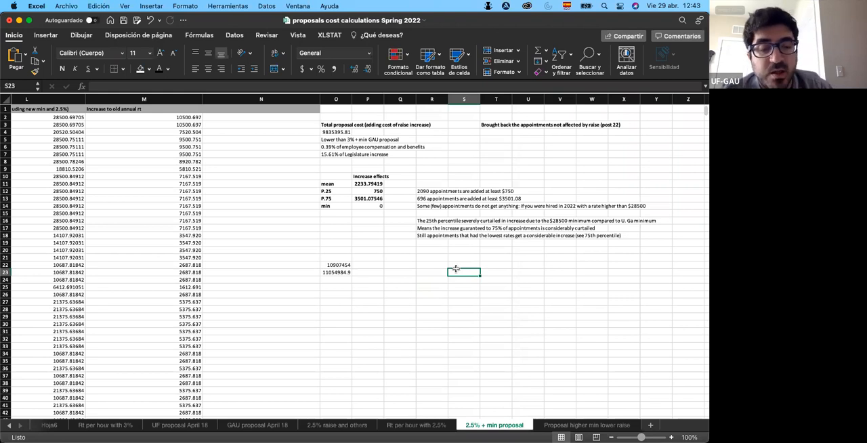
type("10")
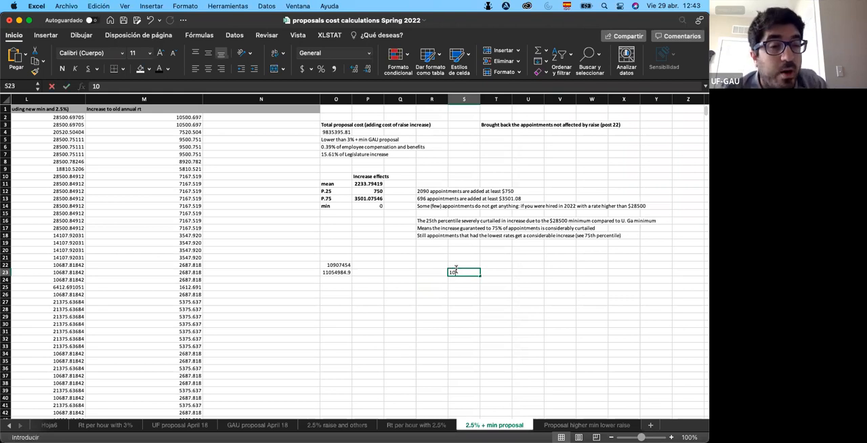
type("2")
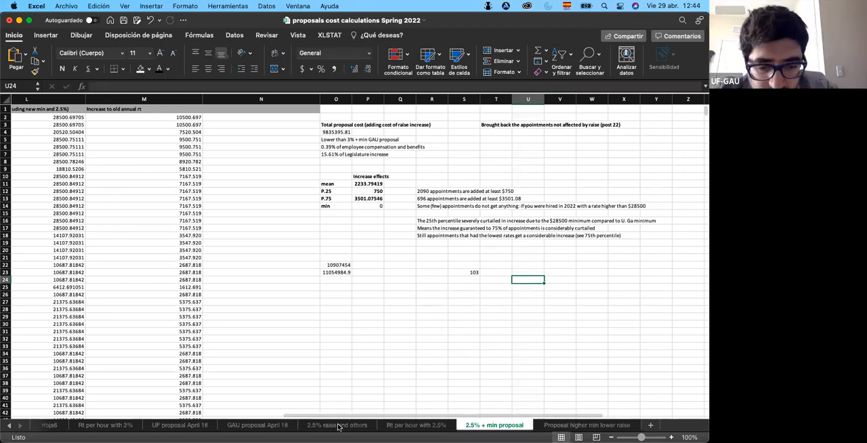
left_click(336, 425)
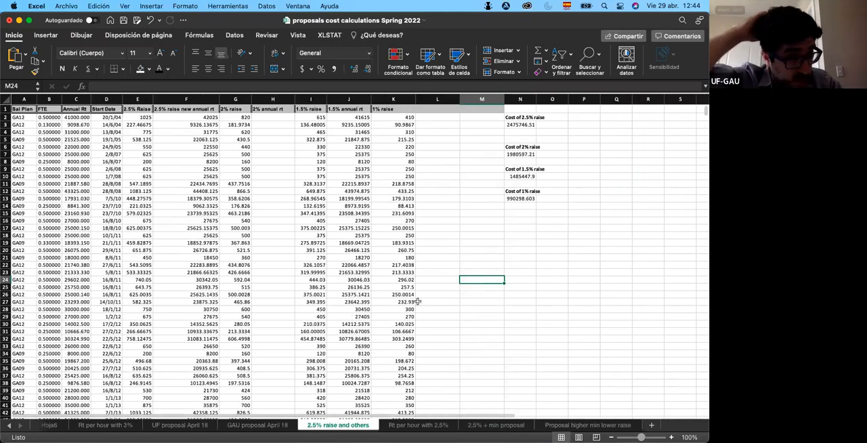
mouse_move(443, 269)
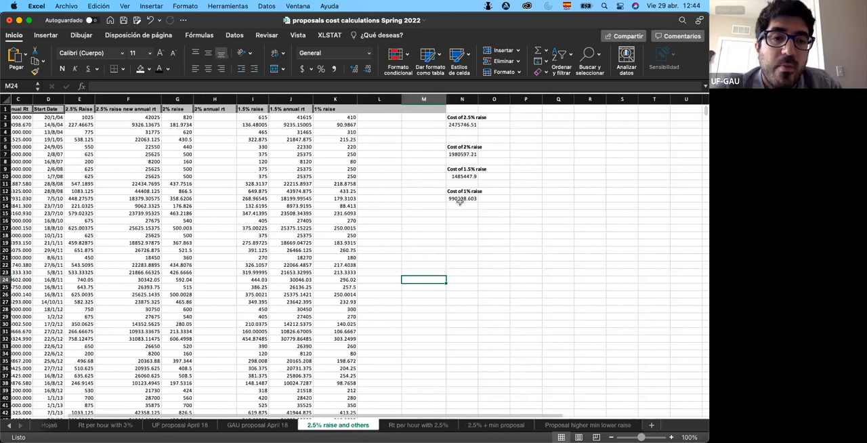
mouse_move(496, 125)
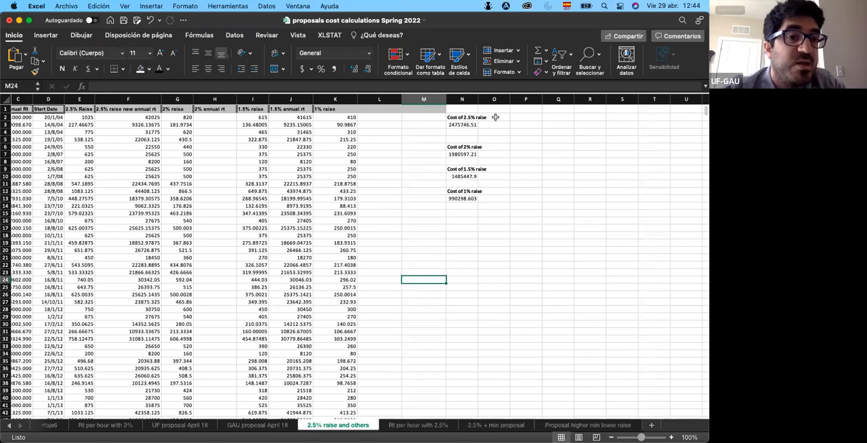
mouse_move(474, 128)
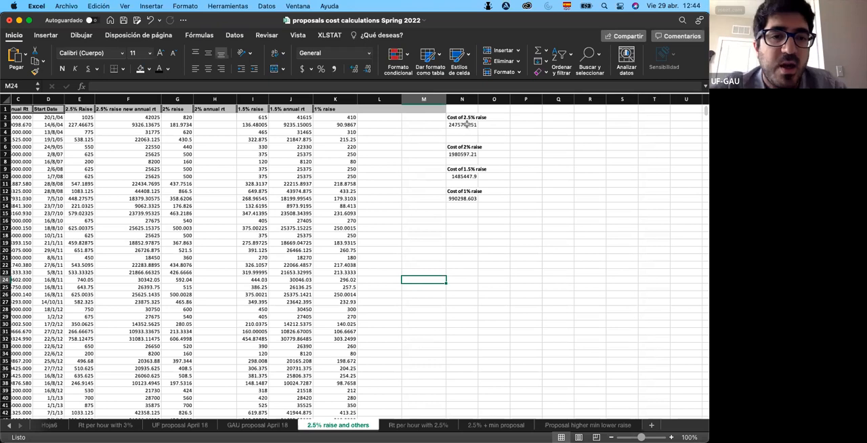
left_click(462, 124)
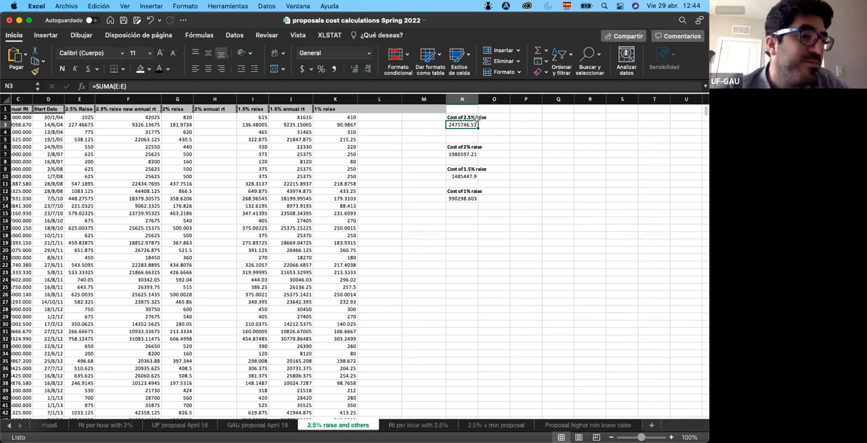
mouse_move(485, 144)
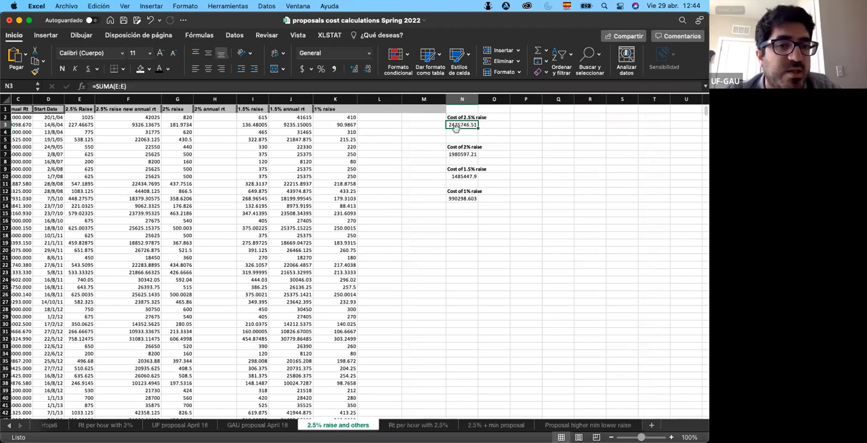
mouse_move(469, 134)
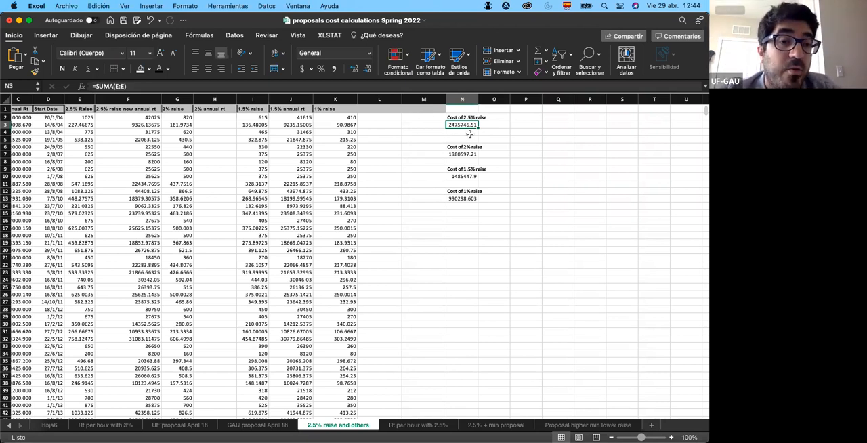
left_click(462, 133)
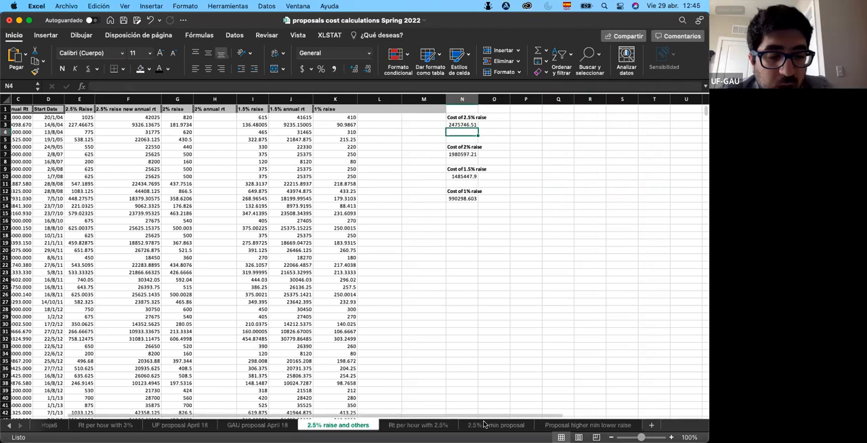
- Return to the 2.5% + min proposal sheet and select an empty column O cell for a new formula
left_click(494, 426)
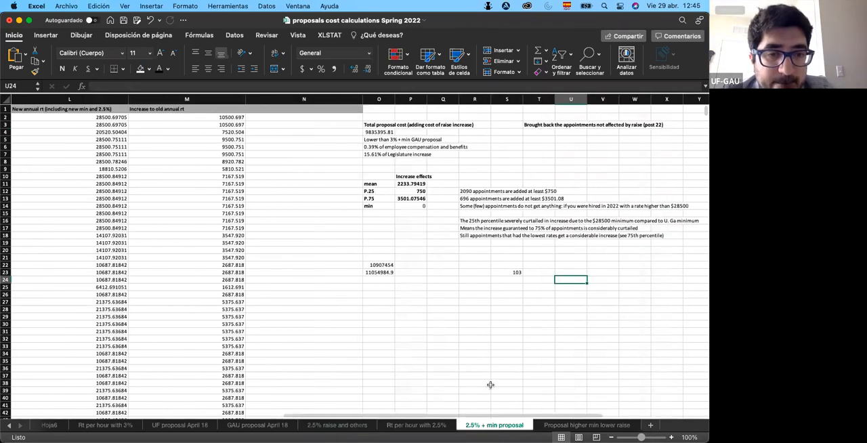
mouse_move(474, 184)
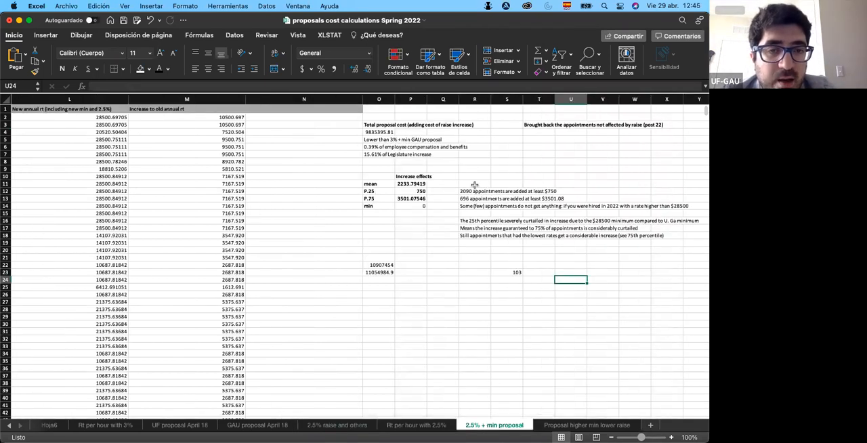
mouse_move(409, 250)
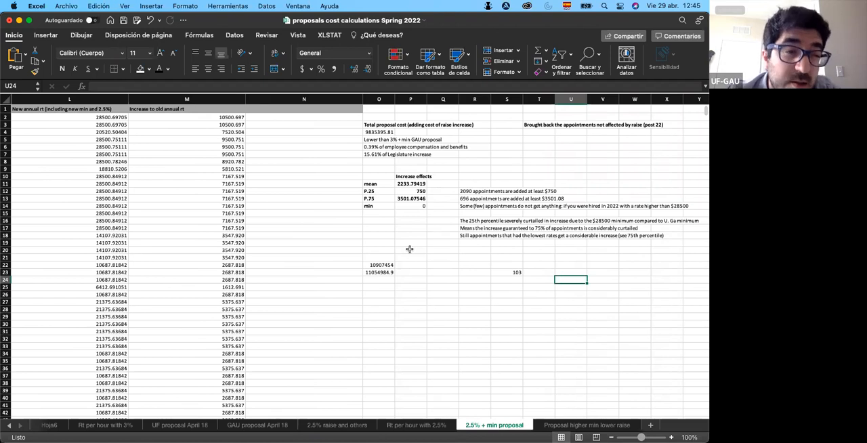
mouse_move(420, 283)
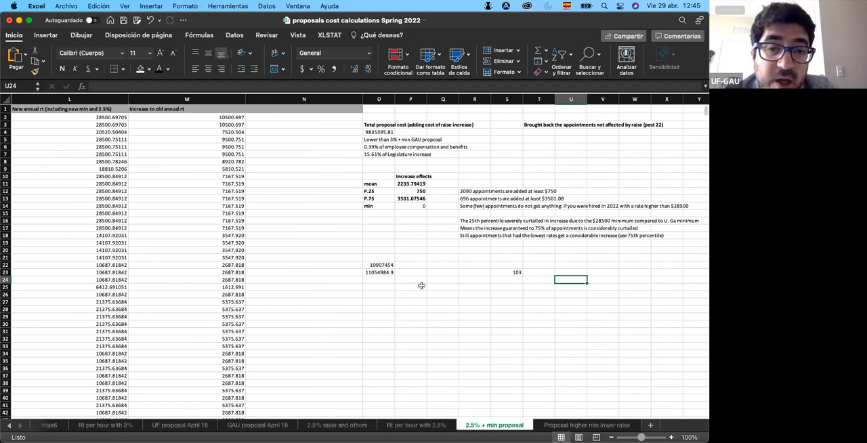
mouse_move(385, 291)
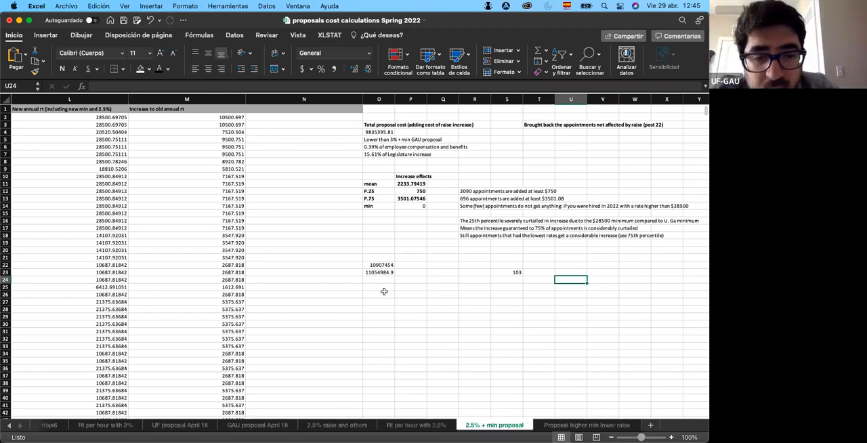
left_click(379, 287)
type("=O4")
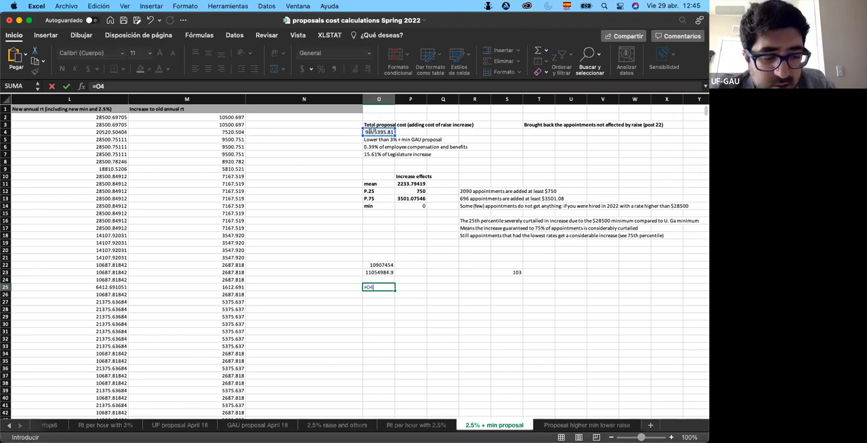
- Complete =O4+350, the total proposal cost plus an added amount, in O25
type("+3")
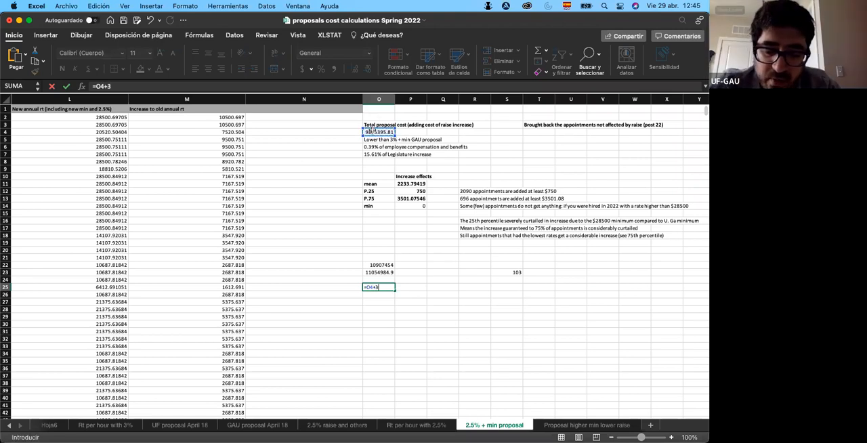
type("50")
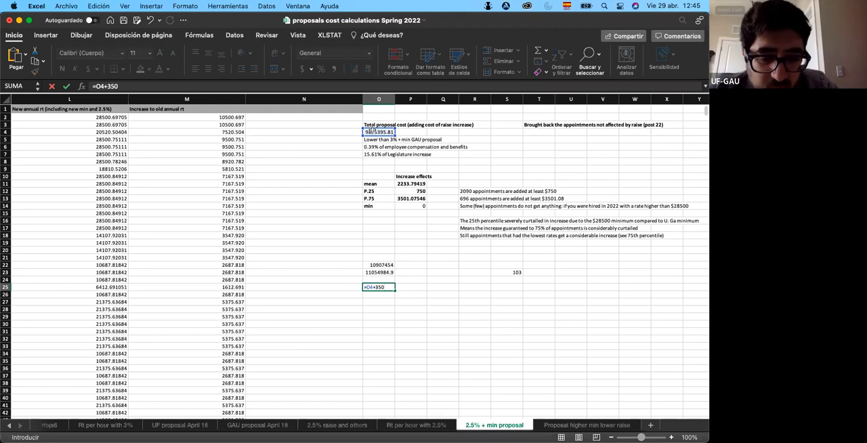
key("Return")
type("=O25*")
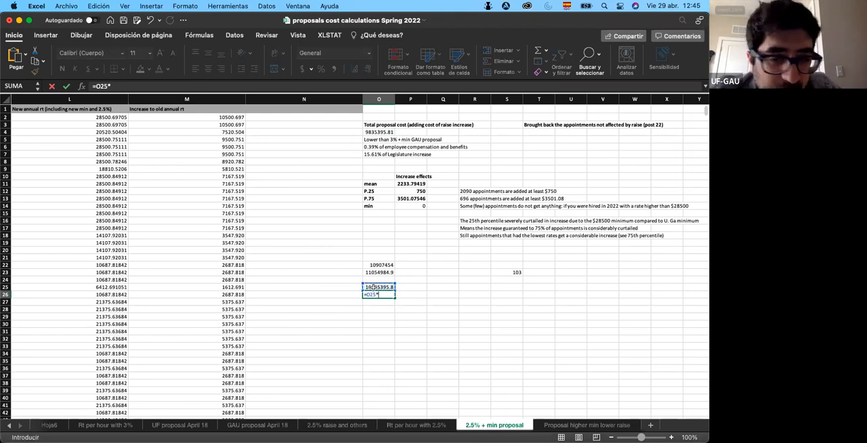
- Enter =O25*1.1 and =O25*1.12 below, scaling the sum by current and future fringe factors
type("1.1")
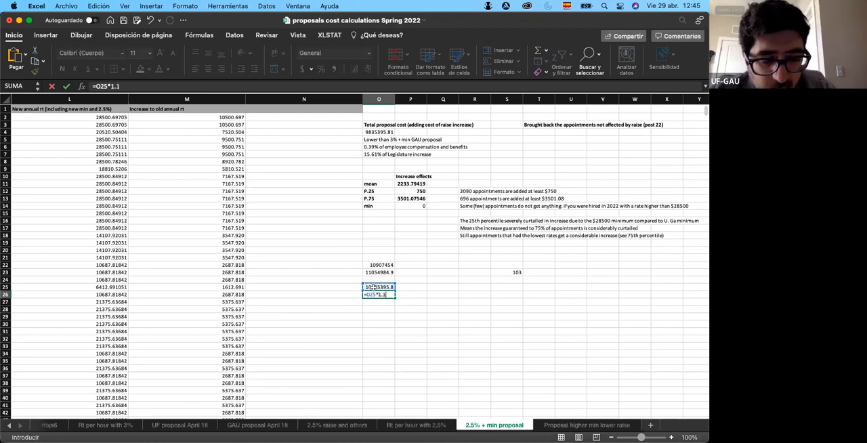
key("Return")
type("=O25")
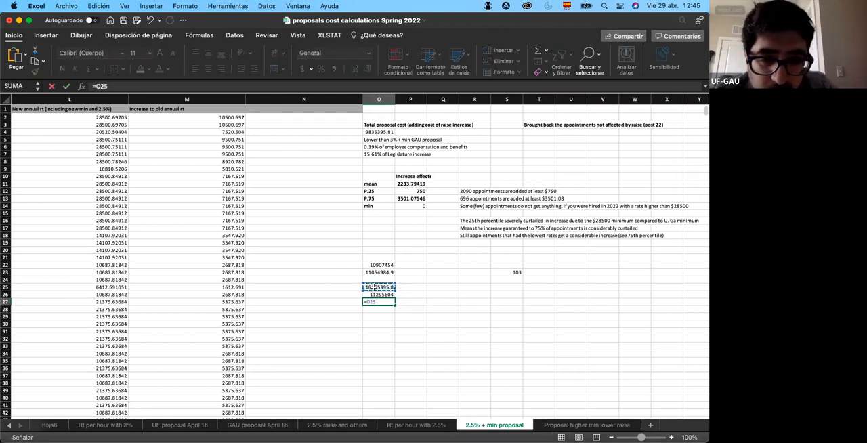
type("*1.")
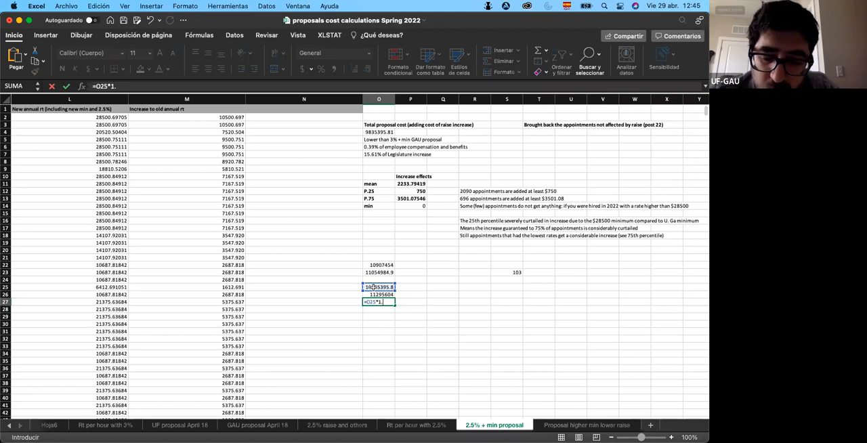
type("12")
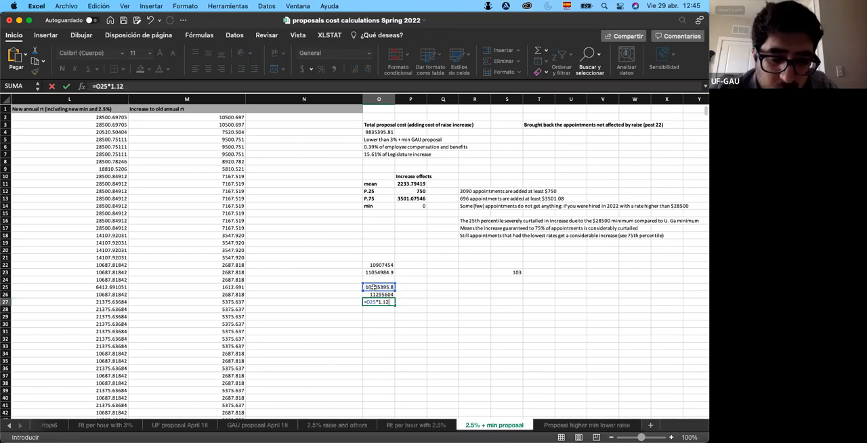
key("Return")
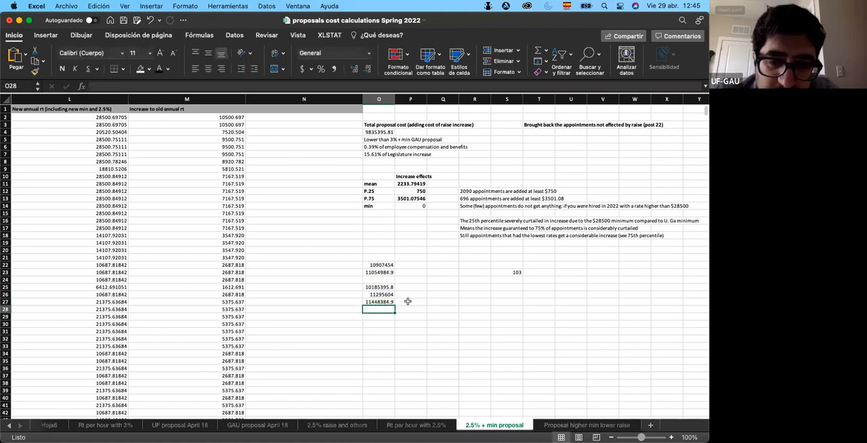
left_click(380, 294)
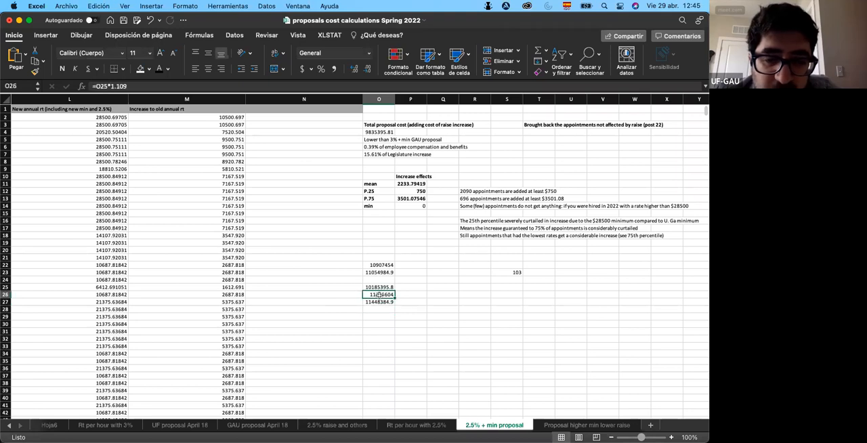
mouse_move(411, 290)
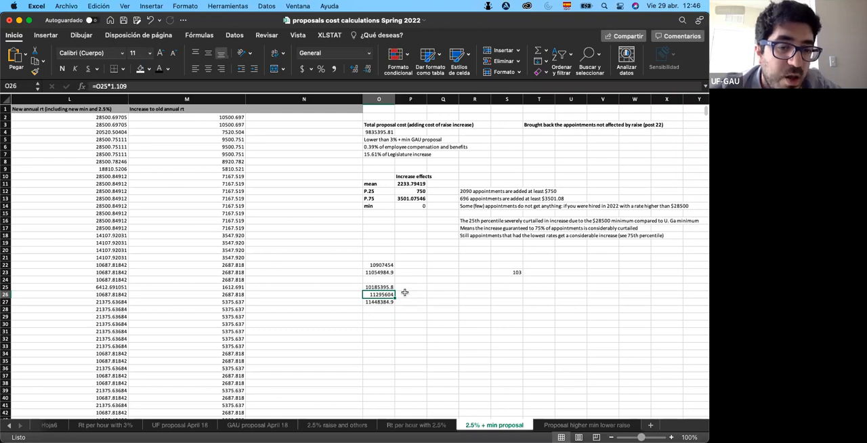
mouse_move(385, 305)
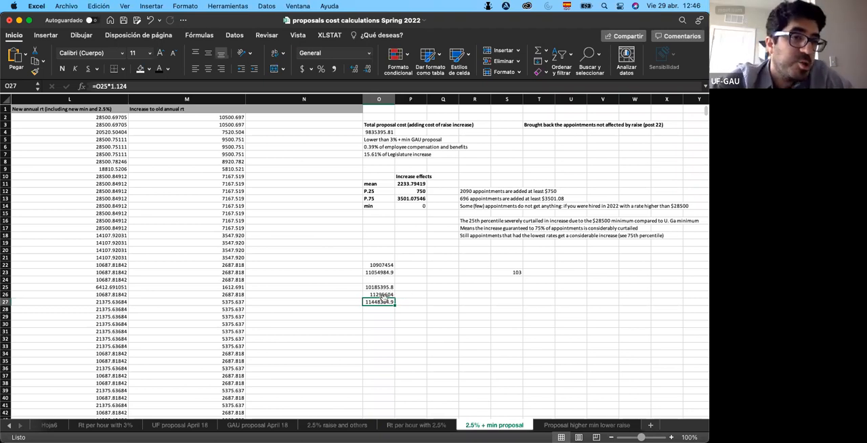
mouse_move(451, 295)
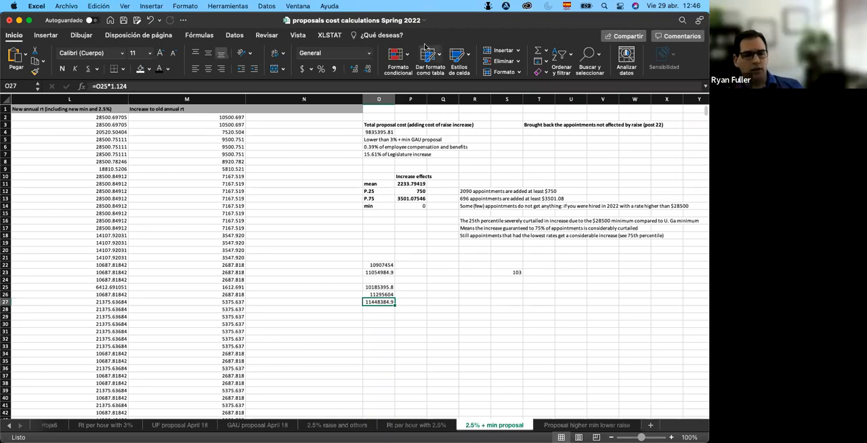
mouse_move(447, 277)
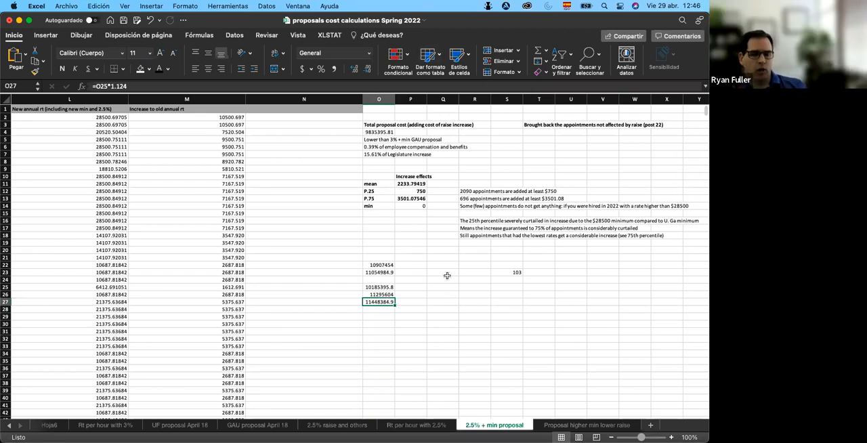